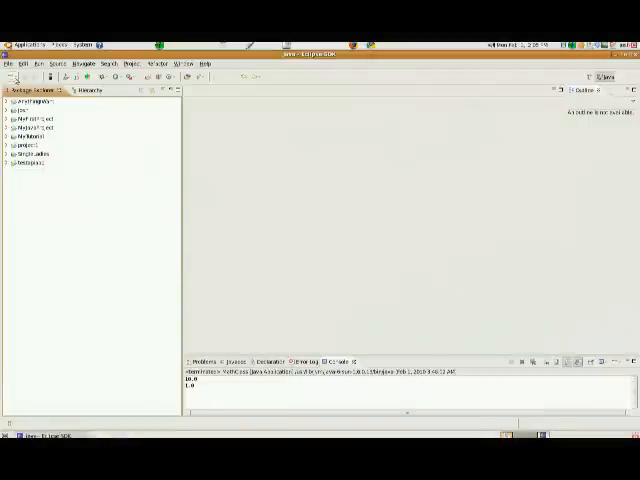
Create a new Java project named AAAProject and finish the wizard.
left_click(8, 64)
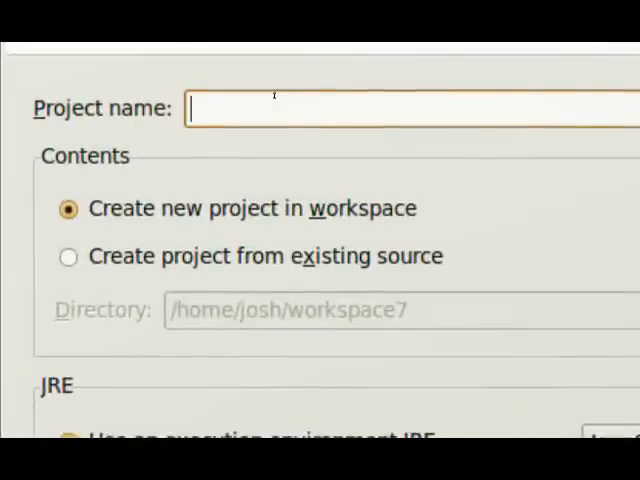
type("AAAPr")
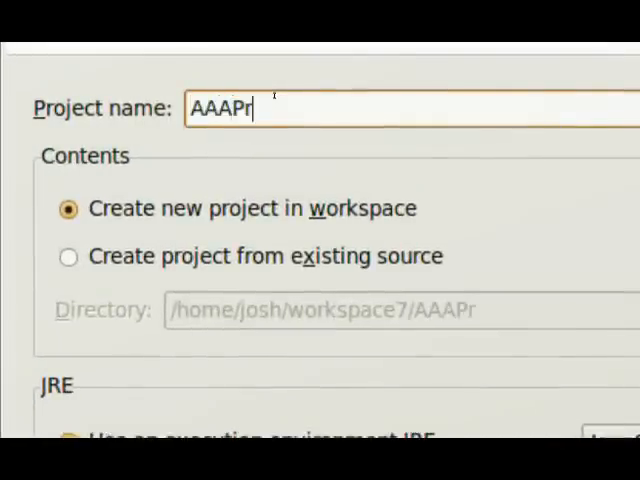
type("oject")
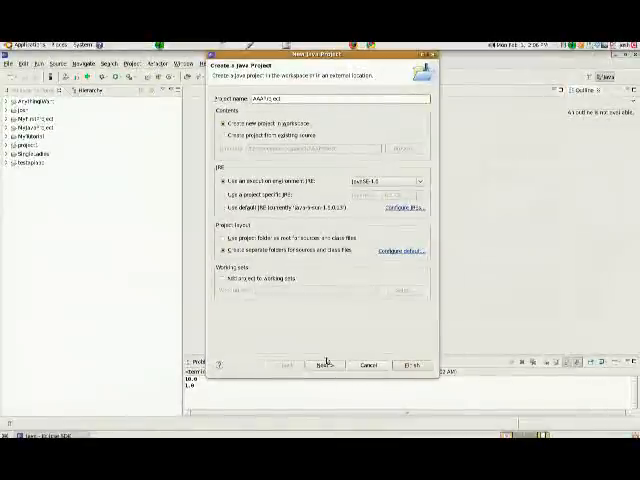
left_click(322, 364)
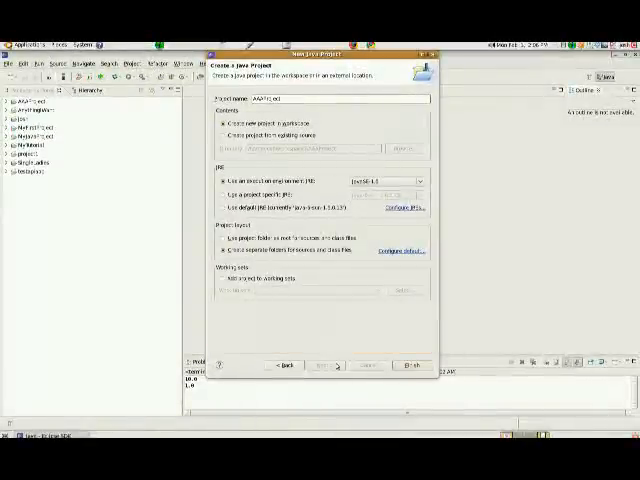
left_click(396, 364)
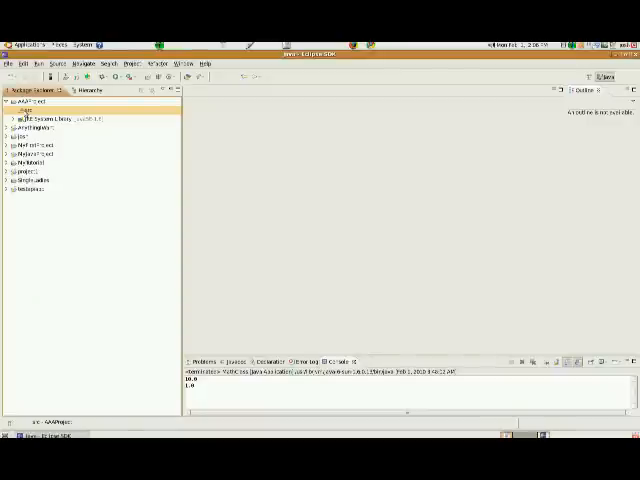
Add a package named AAAPackage to the project's src folder.
right_click(40, 110)
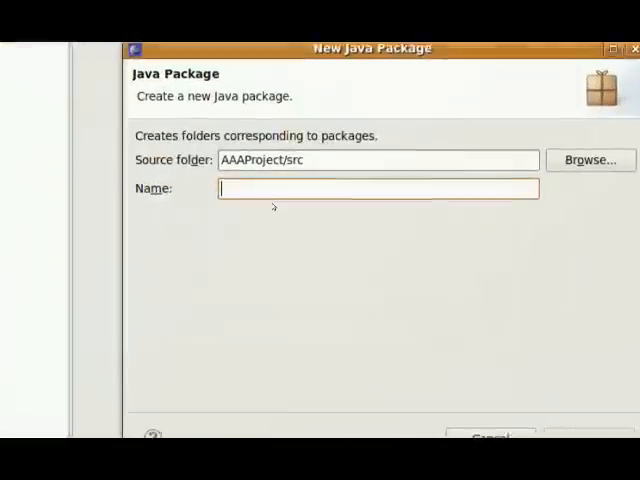
type("A")
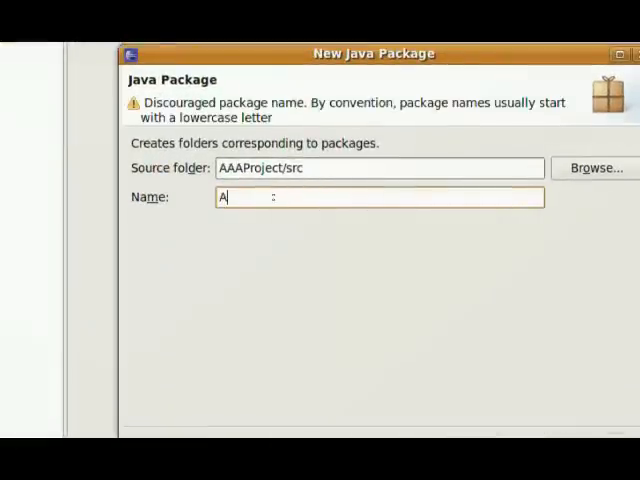
type("AAPackage")
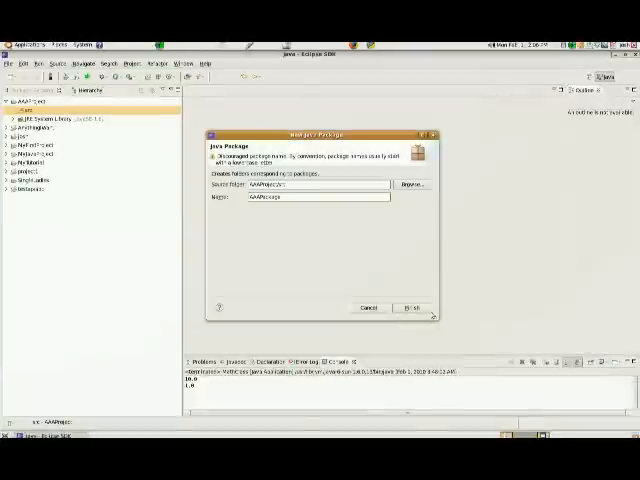
left_click(412, 308)
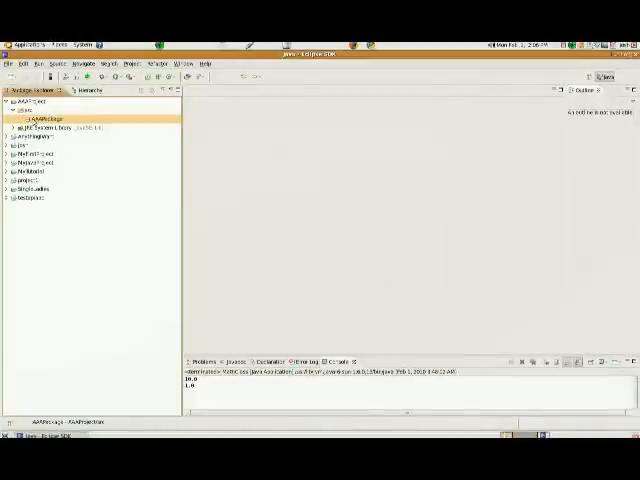
Create class MainClass in AAAPackage with a public static void main method stub.
right_click(30, 128)
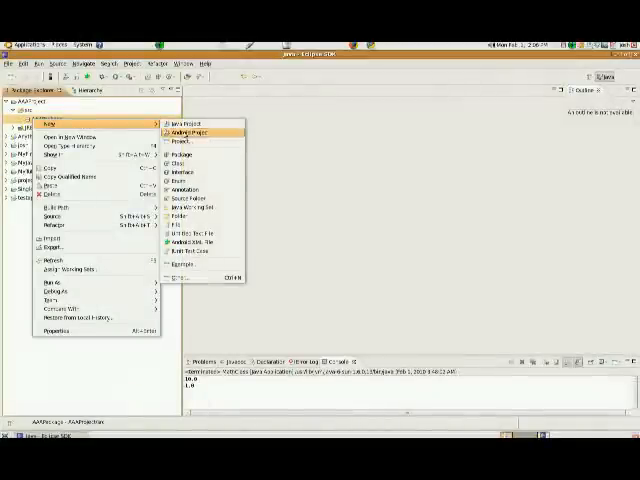
left_click(184, 164)
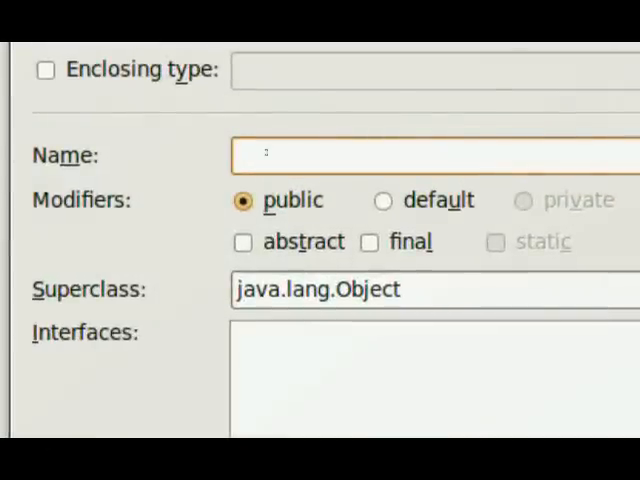
type("MainClass")
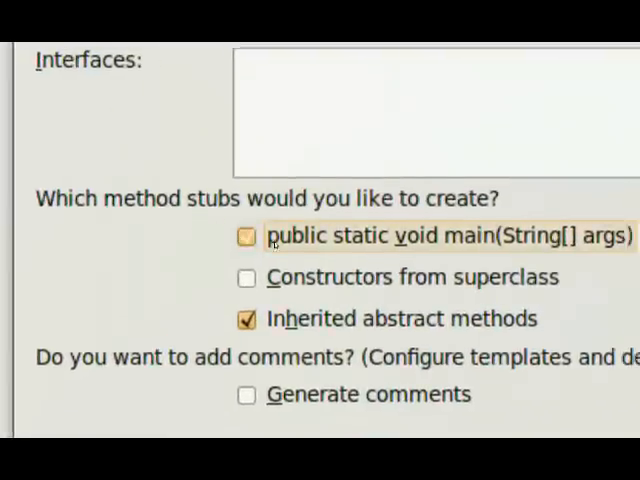
left_click(248, 236)
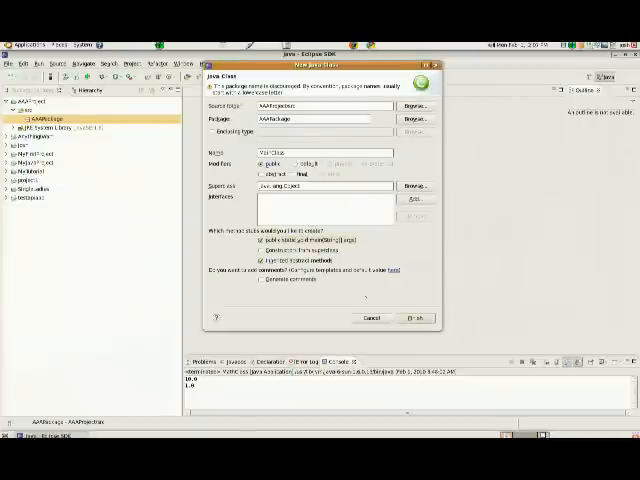
left_click(416, 318)
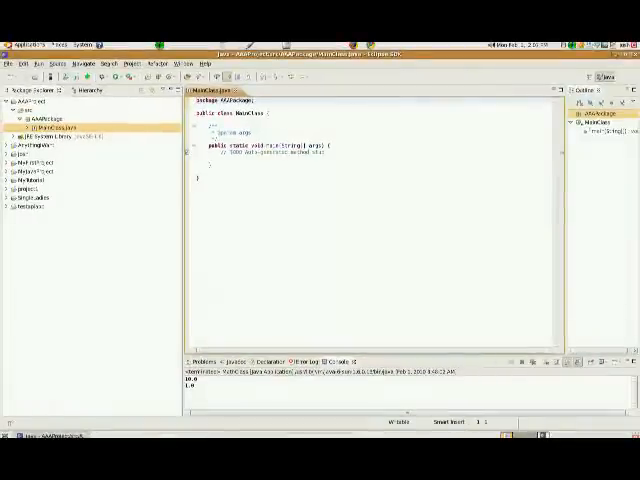
left_click(44, 122)
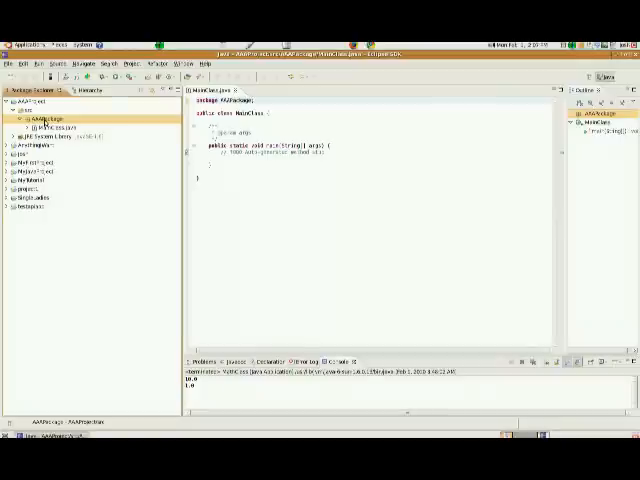
Create a second class MathClass in AAAPackage with an empty body.
right_click(40, 128)
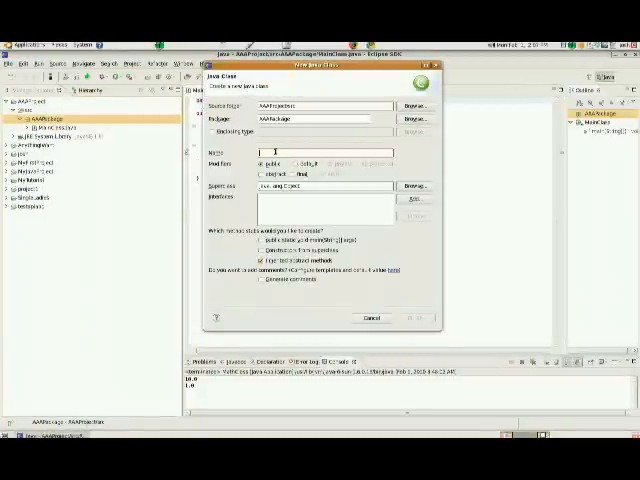
type("MainClass")
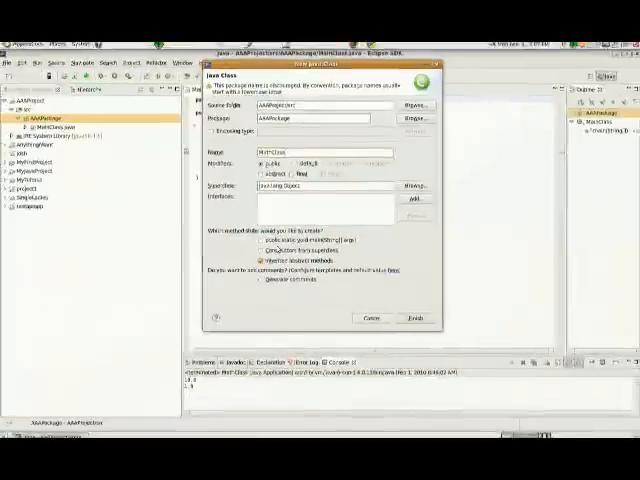
left_click(416, 318)
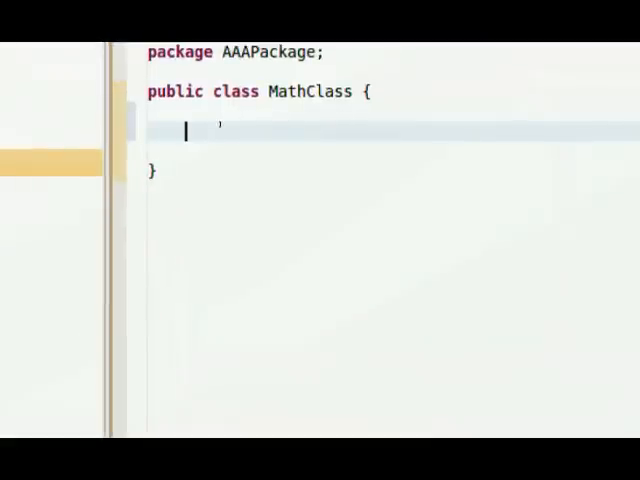
Write an empty constructor public MathClass() { } inside the class body.
type("pbuy")
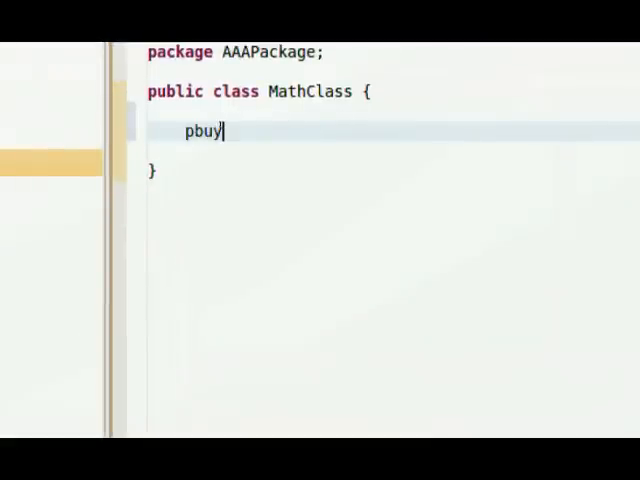
type("public class")
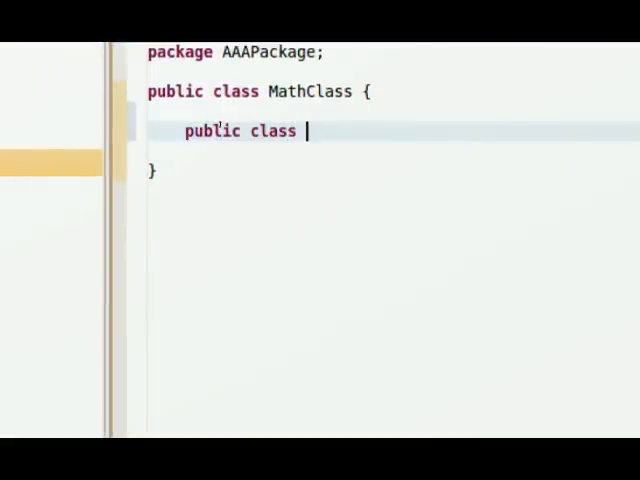
type("MathC")
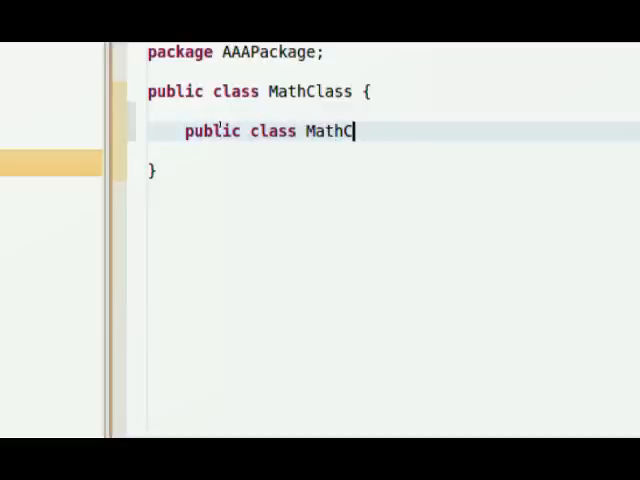
type("lass()")
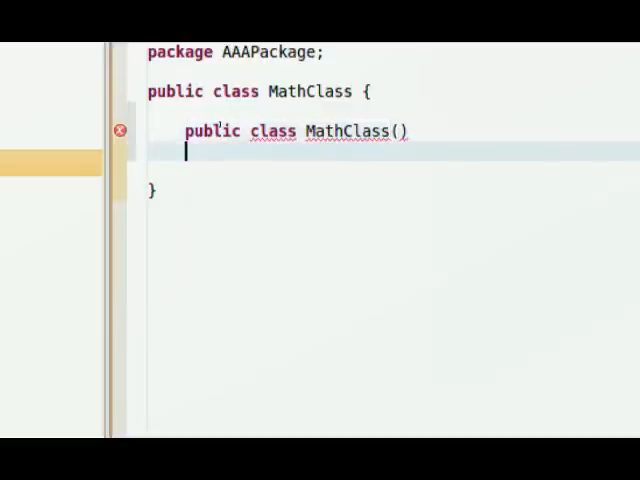
type("{")
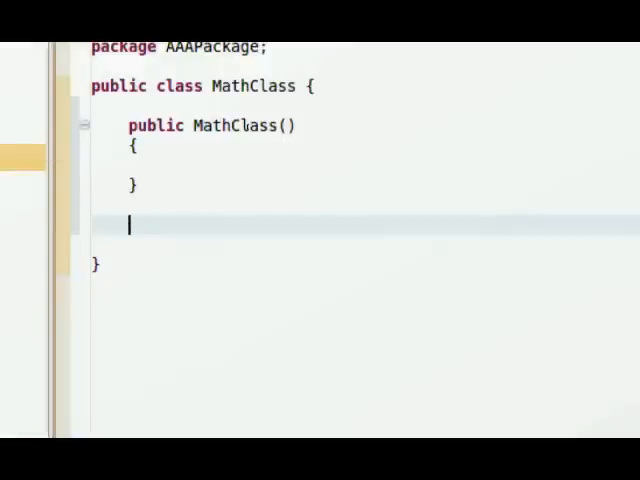
Declare public double multiply(double x, double y) below the constructor.
type("pu")
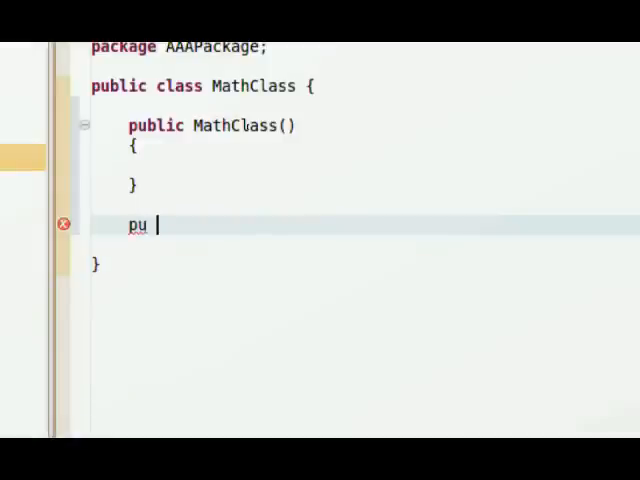
type("blic dou")
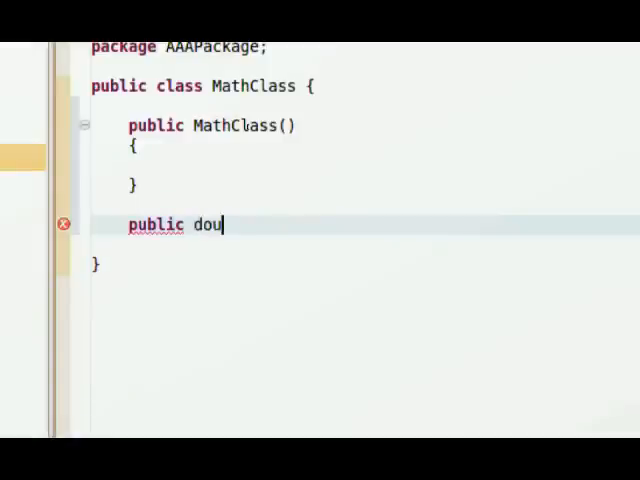
type("ble")
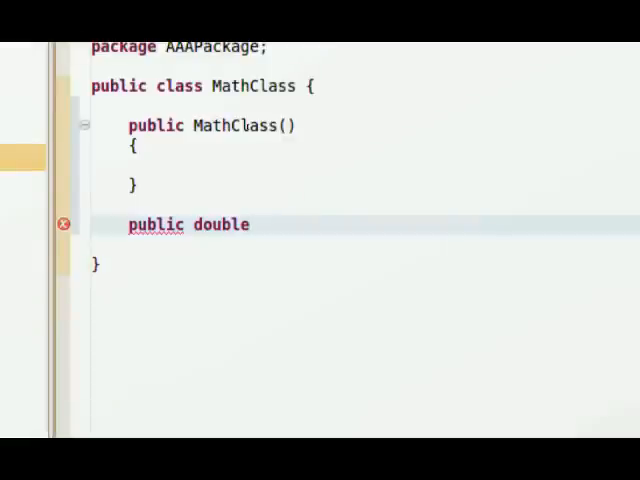
type("mul")
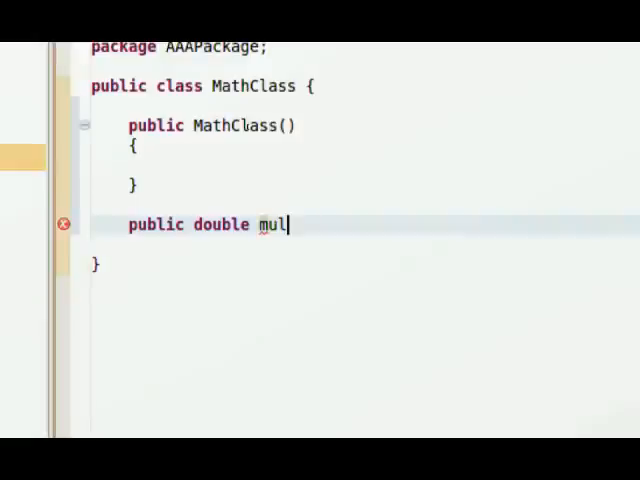
type("tiply(")
type("{")
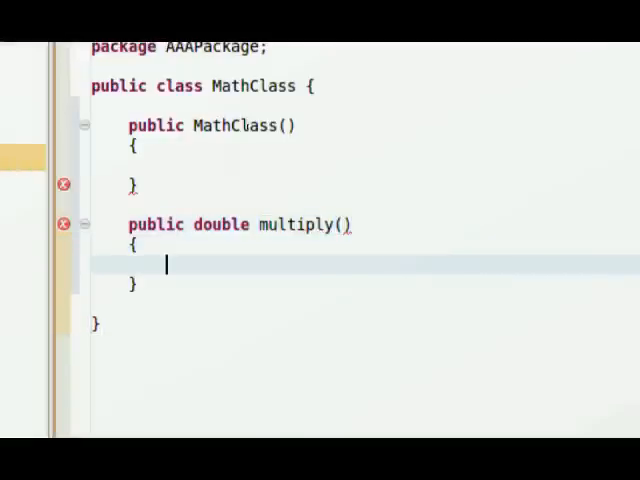
left_click(298, 224)
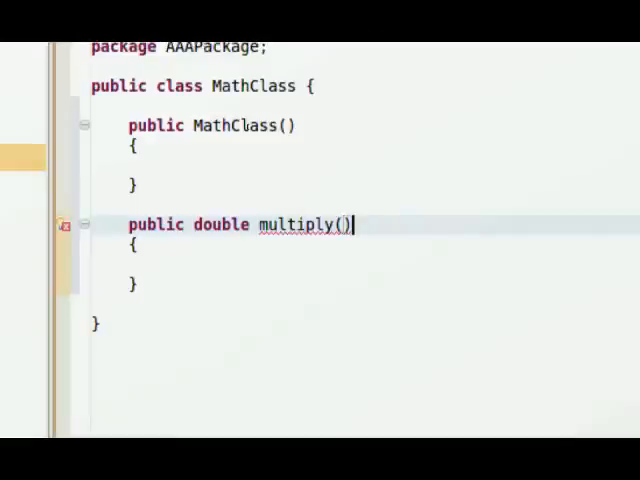
type("double")
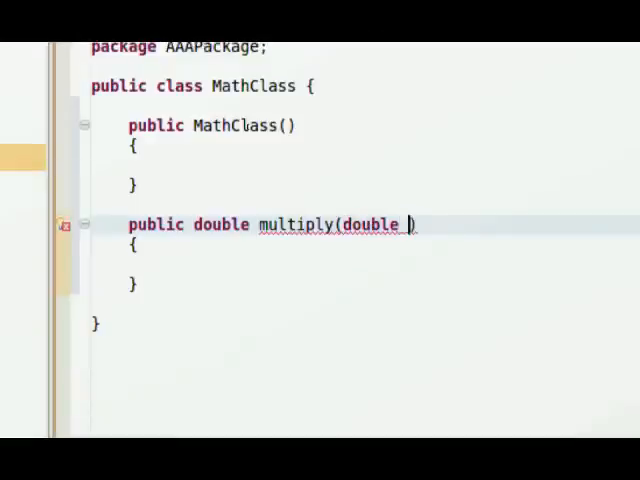
type("x, Dou")
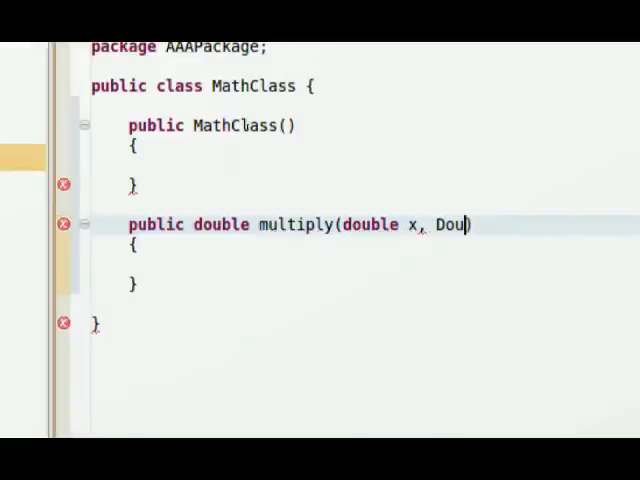
type("double y")
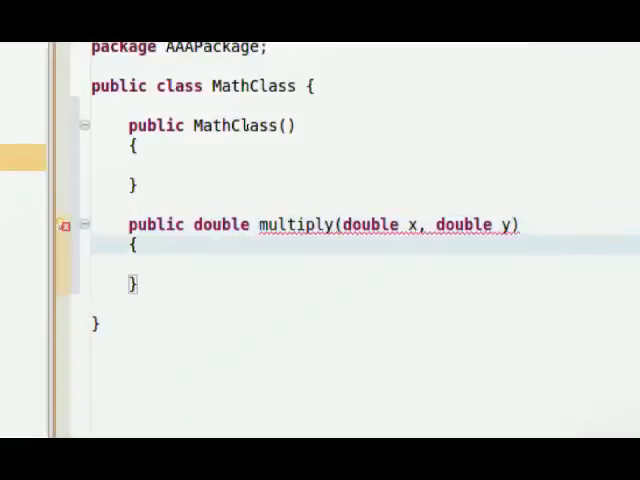
In the multiply body declare double z = 0.0 and return z.
left_click(140, 246)
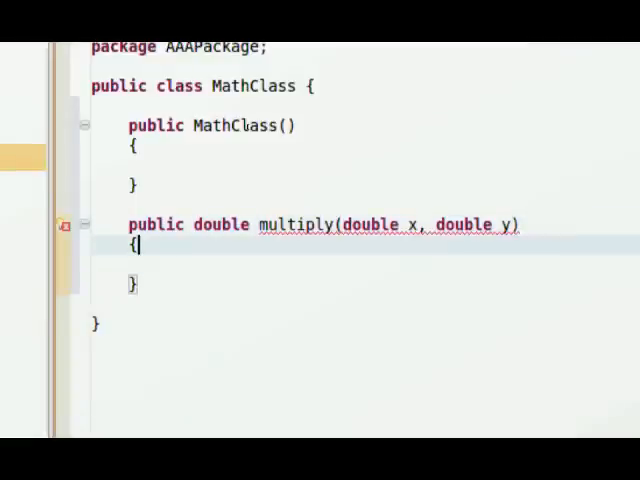
type("return")
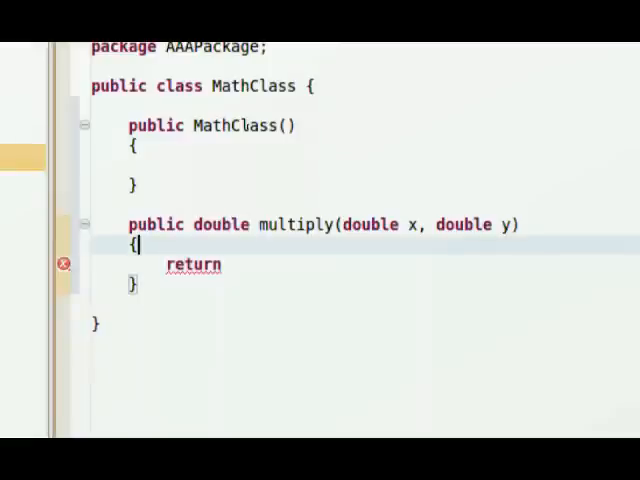
type("double z;")
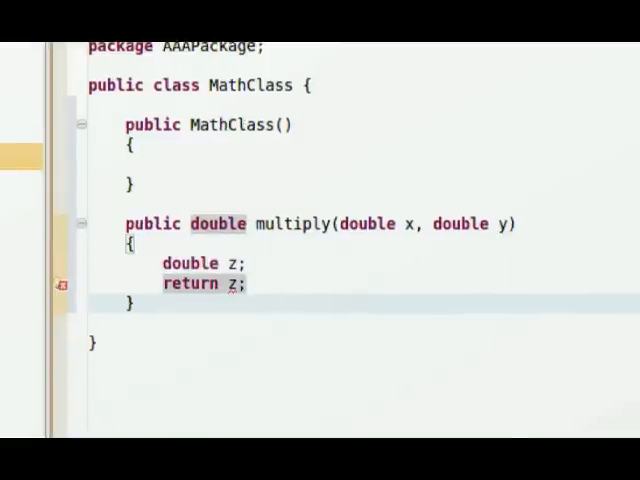
scroll("down", 3)
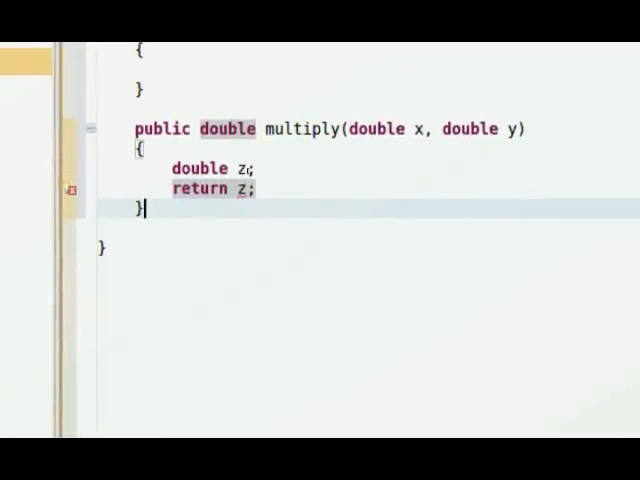
type("=0")
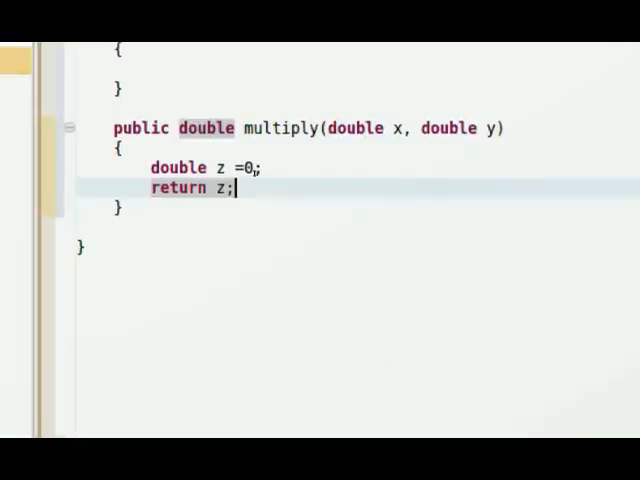
type(".0")
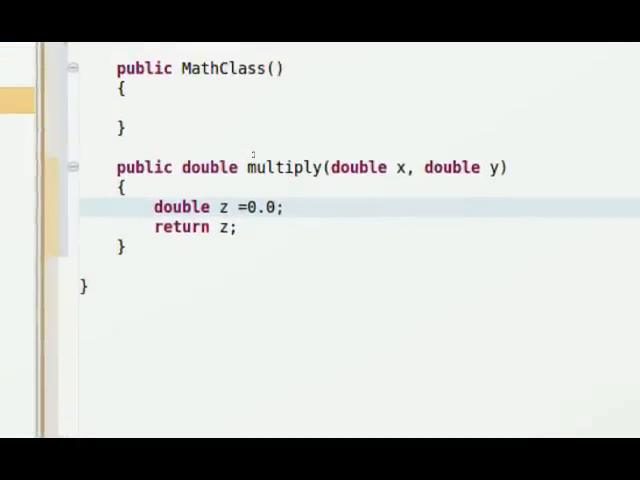
left_click(276, 208)
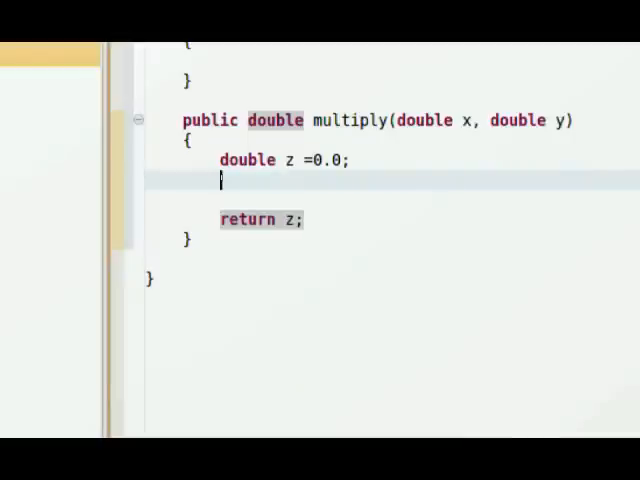
Assign z = x * y; on the line before return z.
type("z = x")
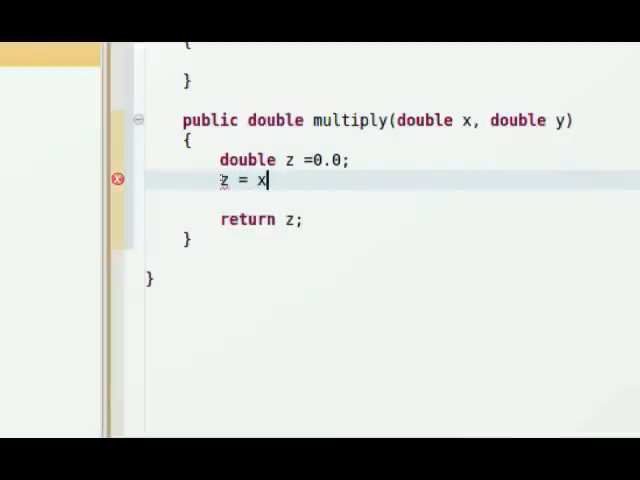
type("* y")
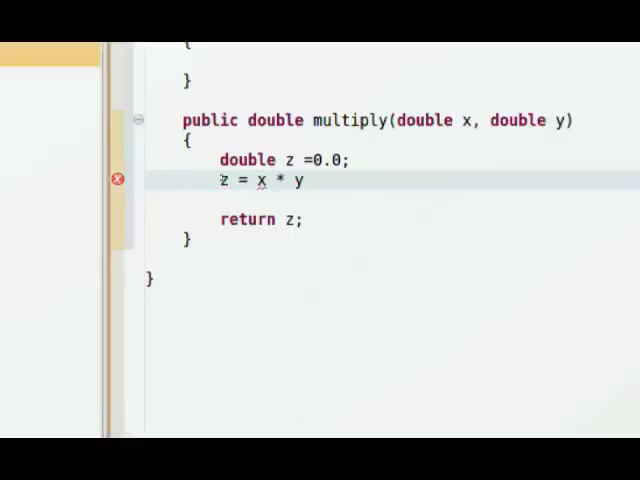
type(";")
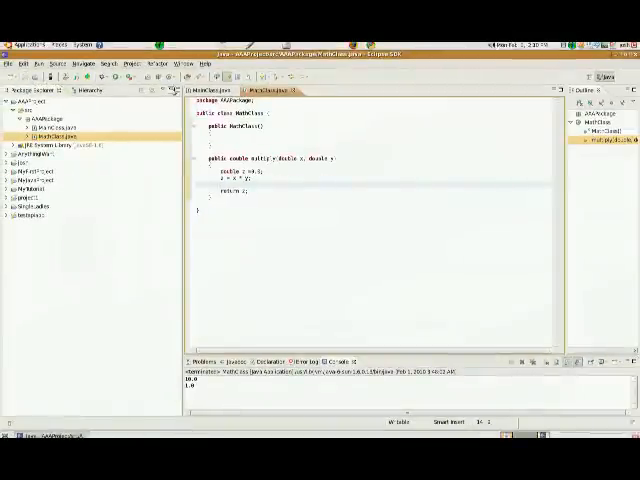
In MainClass's main, write int X = 1; then remove it again.
left_click(216, 90)
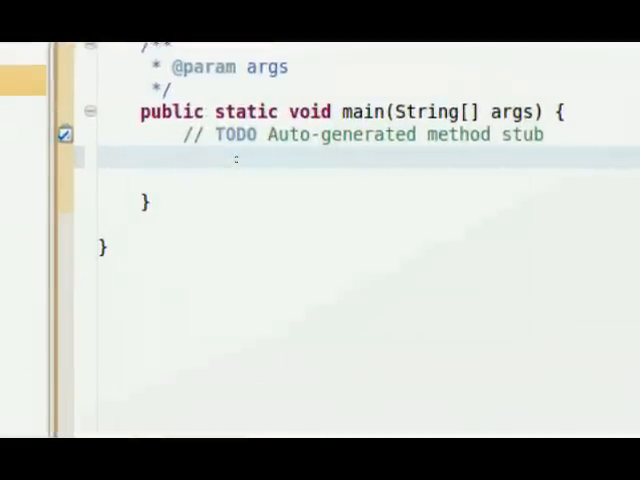
type("int")
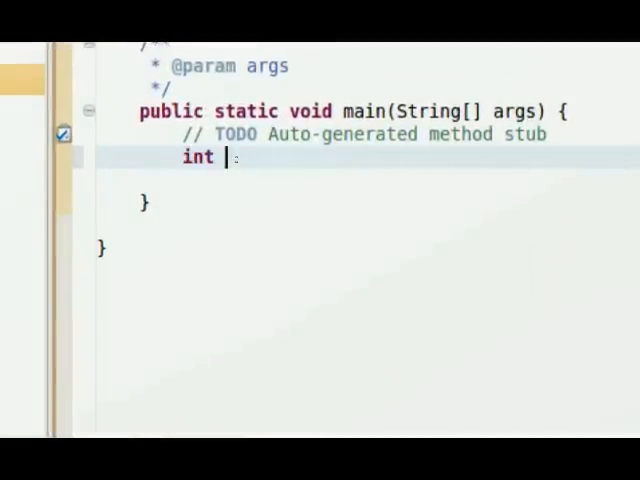
type("X = 1")
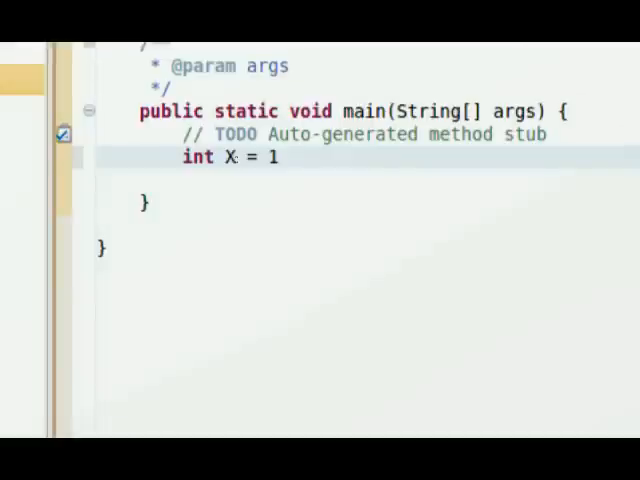
type(";")
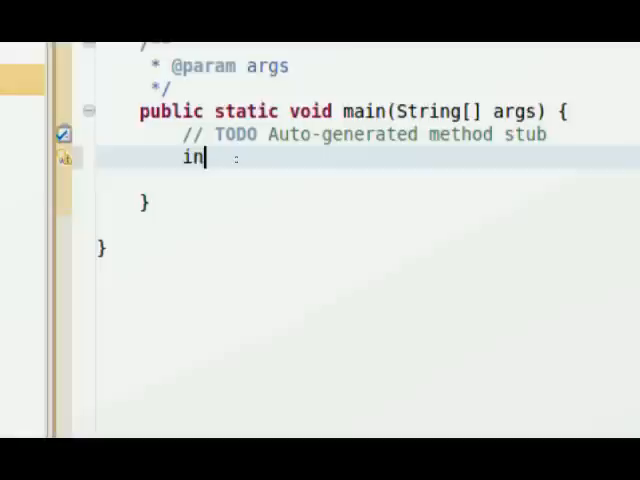
key("BackSpace")
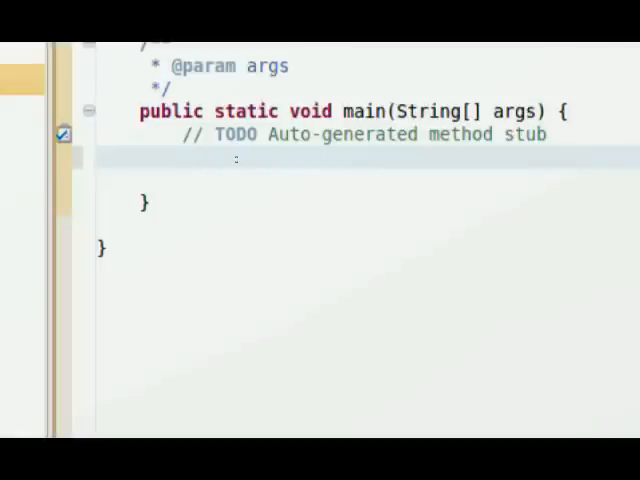
left_click(184, 164)
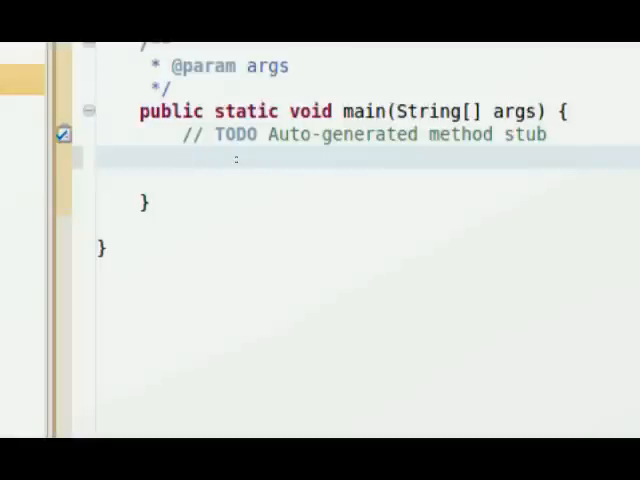
Write MathClass MyNewObject = new MathClass(); in main using content assist.
type("M")
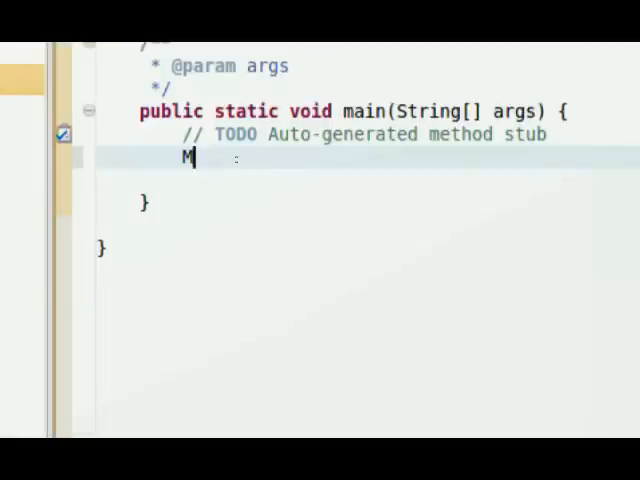
type("a")
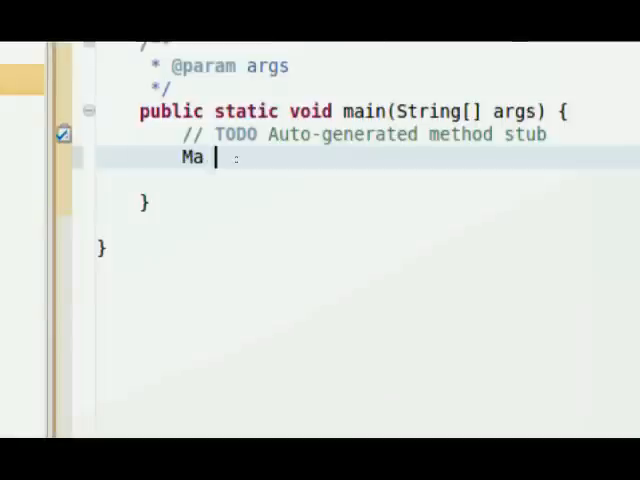
type("thClass")
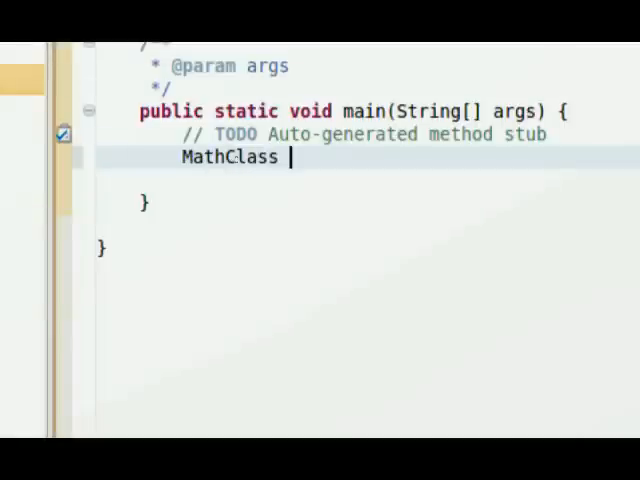
type("M")
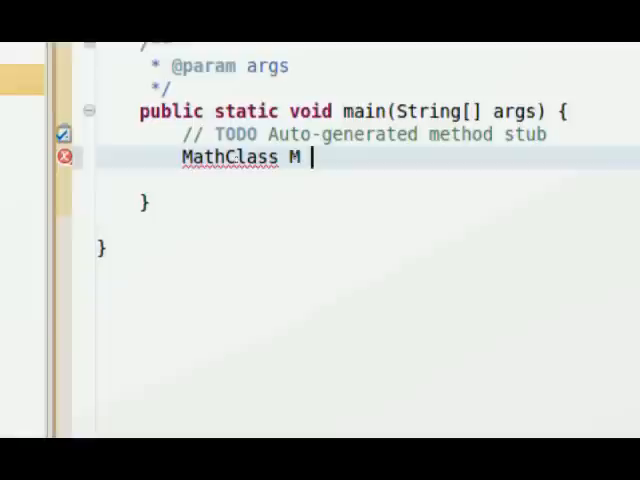
type("yNew")
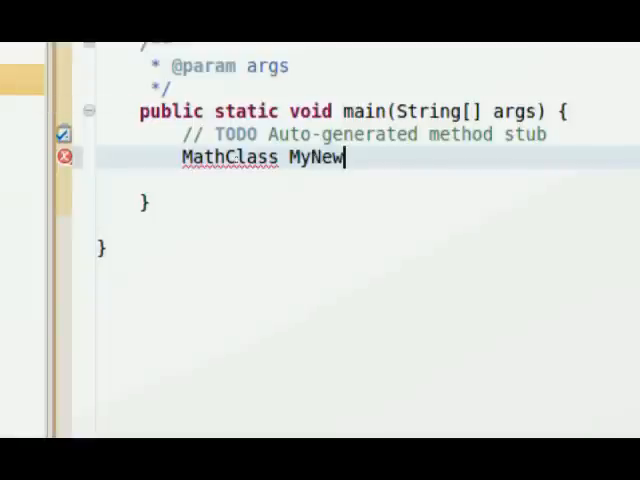
type("Object =")
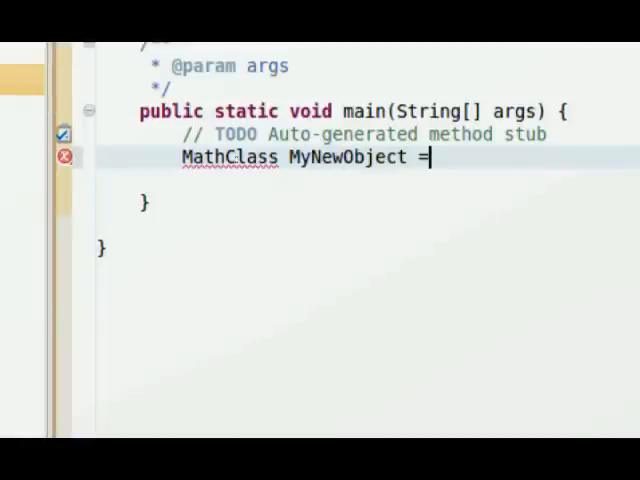
type("new")
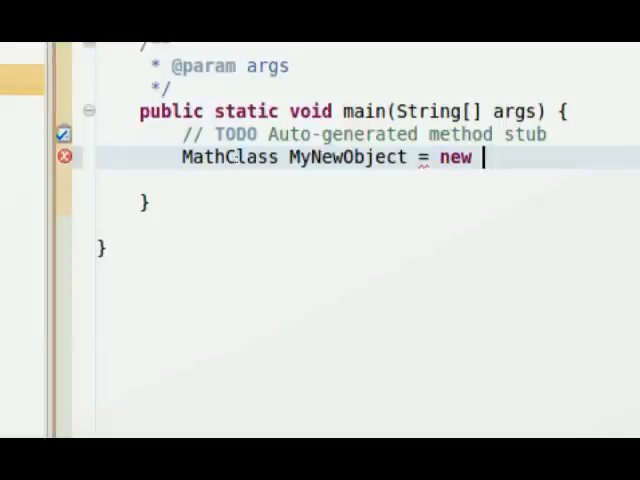
type("MathClass(")
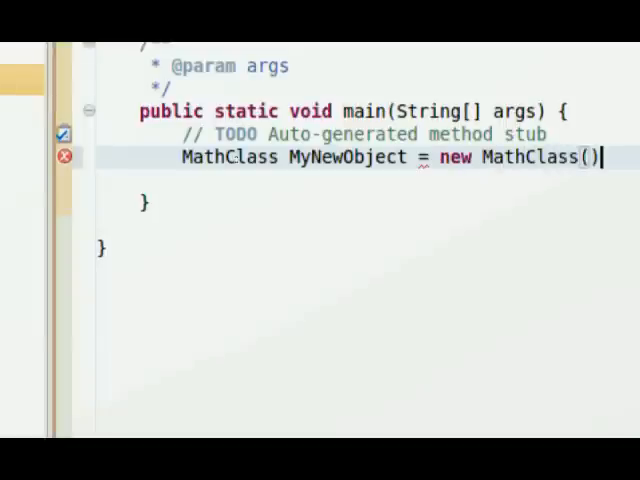
type(";")
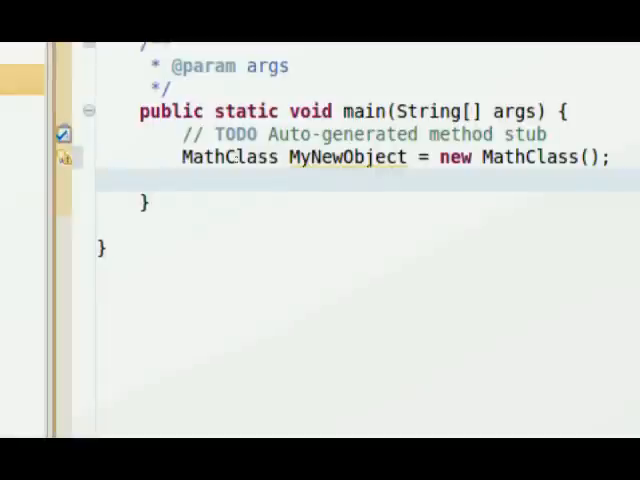
Declare double AA; and assign AA = MyNewObject.multiply(10, 5); in main.
left_click(96, 180)
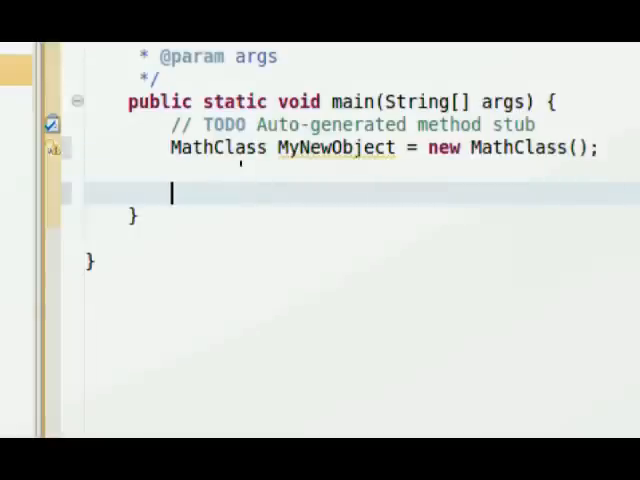
type("double")
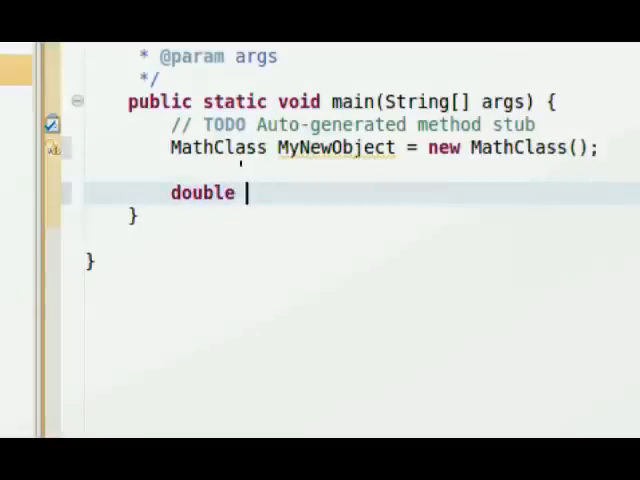
type("AA;")
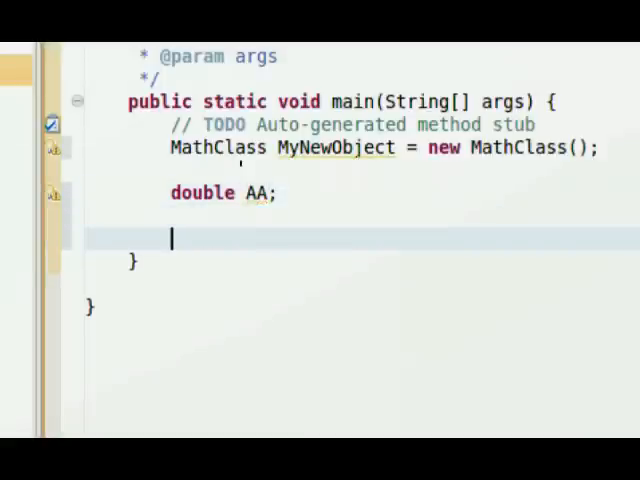
type("AA =")
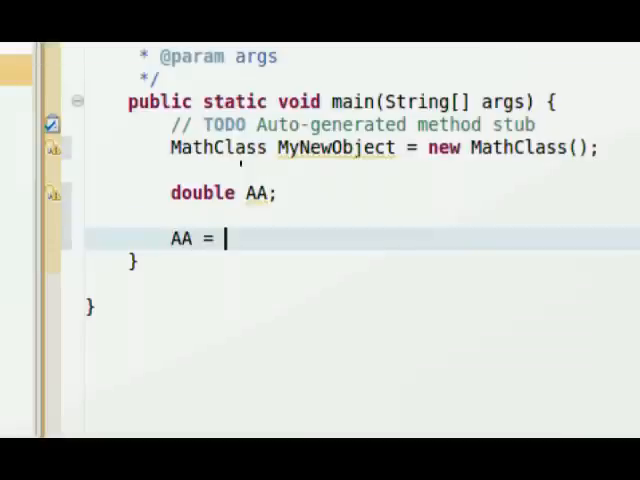
type("My")
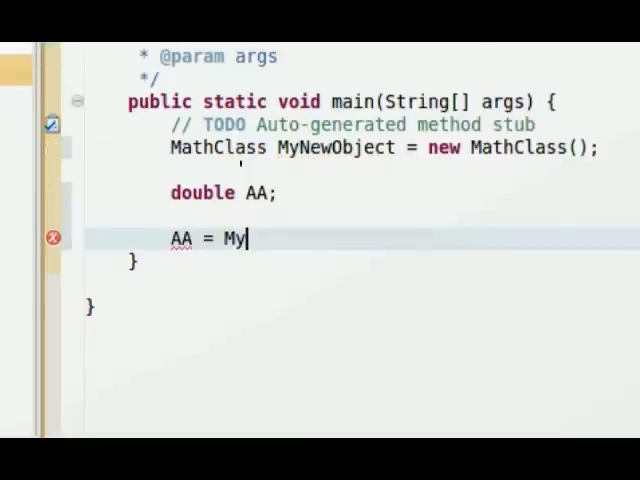
type("NewOjb")
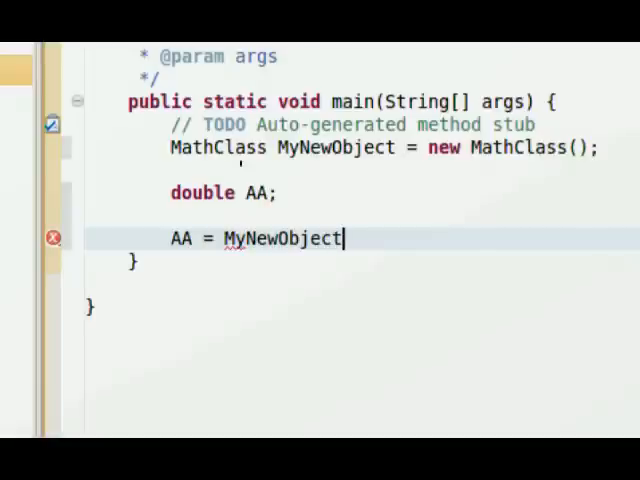
type(".multiply(10, y")
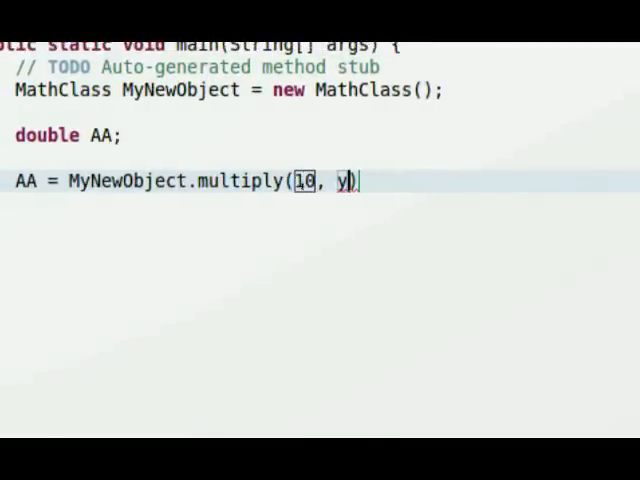
type("5")
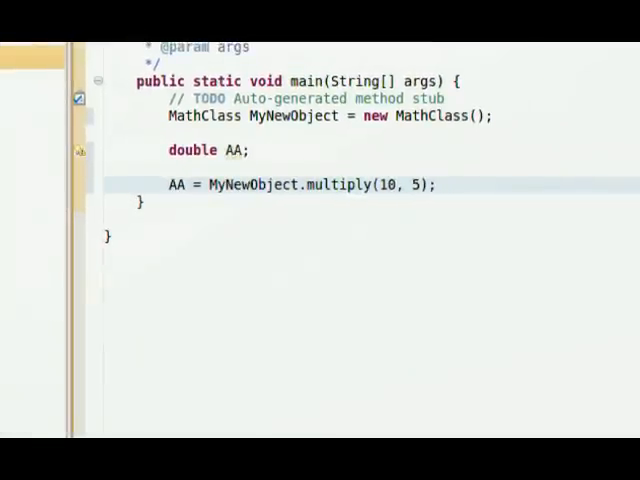
left_click(436, 184)
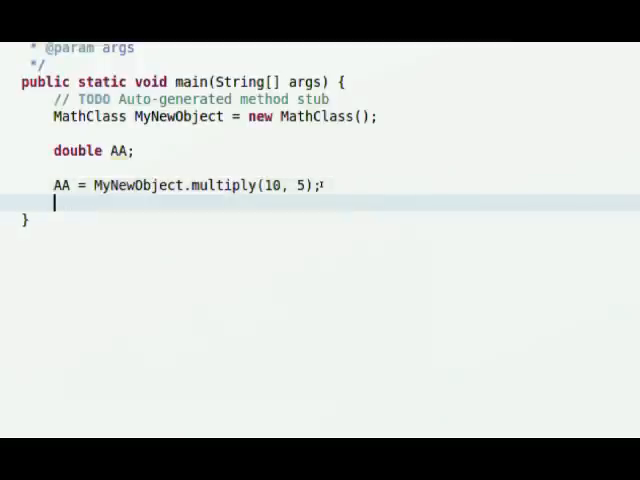
Print AA to the console with System.out.println(AA);.
type("System.")
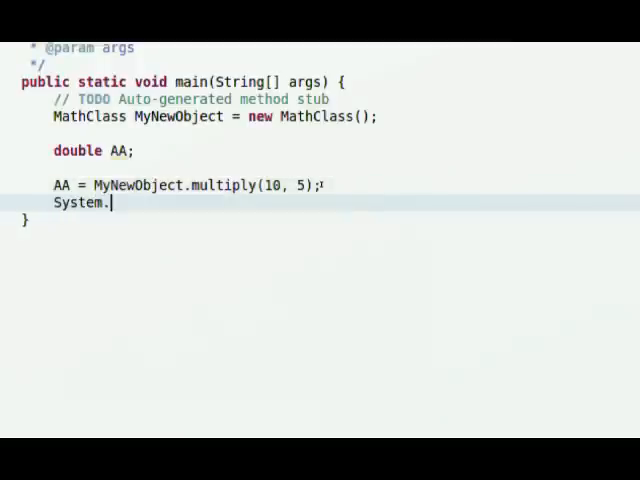
type("out.println(AA")
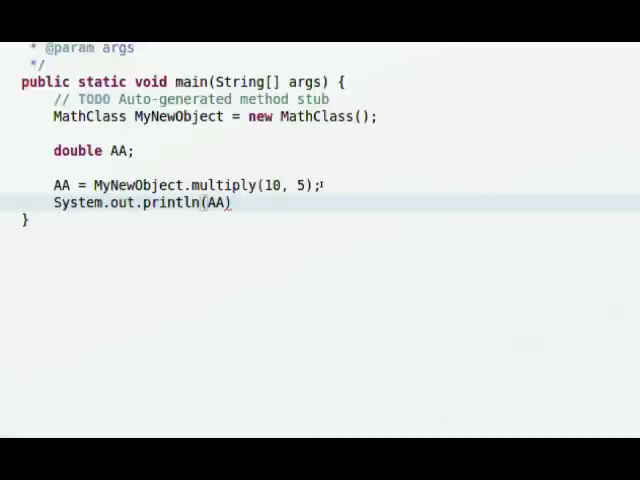
type(";")
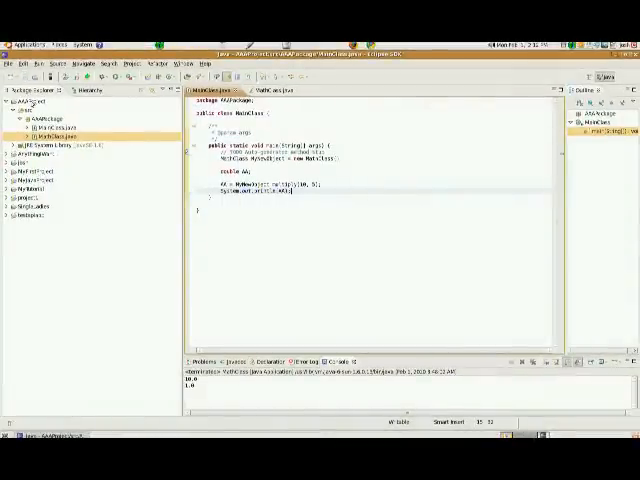
Launch MainClass via Run As > Java Application from the Package Explorer context menu.
right_click(30, 104)
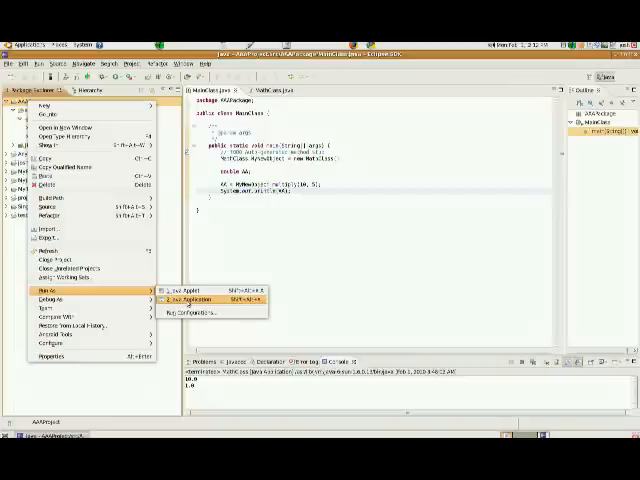
left_click(190, 300)
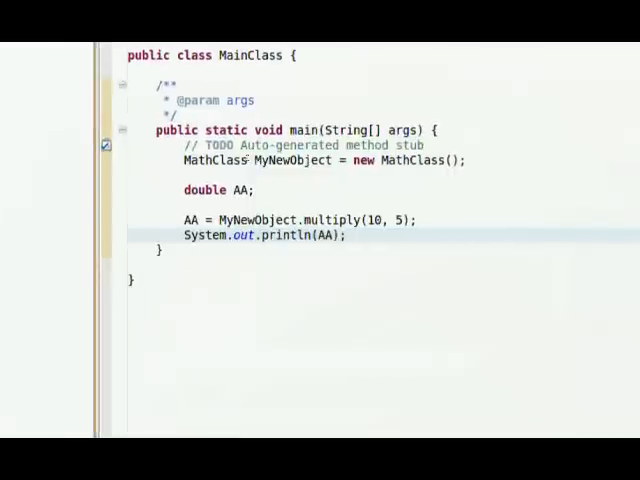
scroll("down", 3)
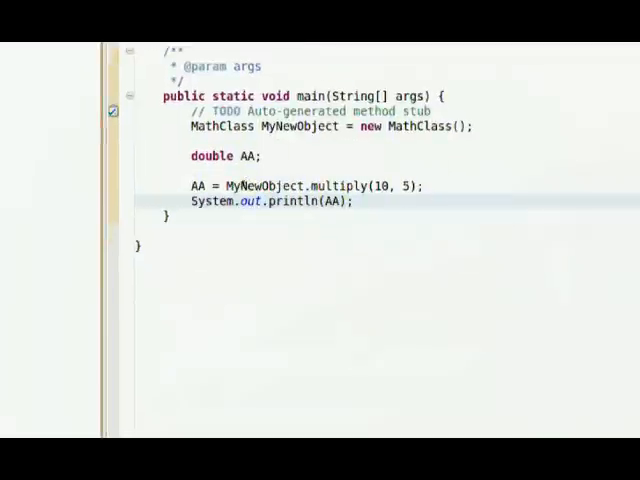
scroll("down", 3)
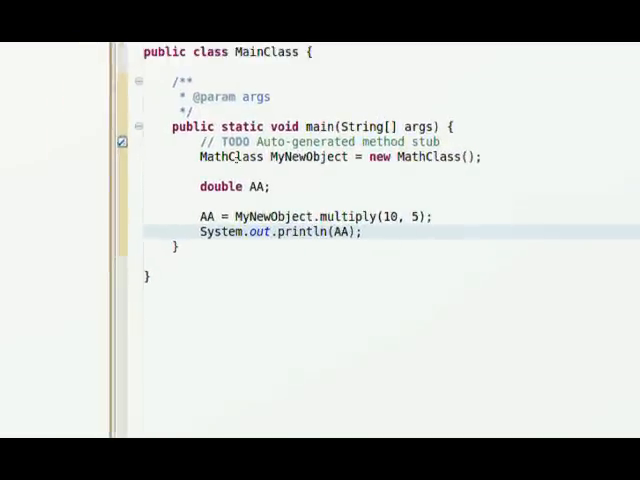